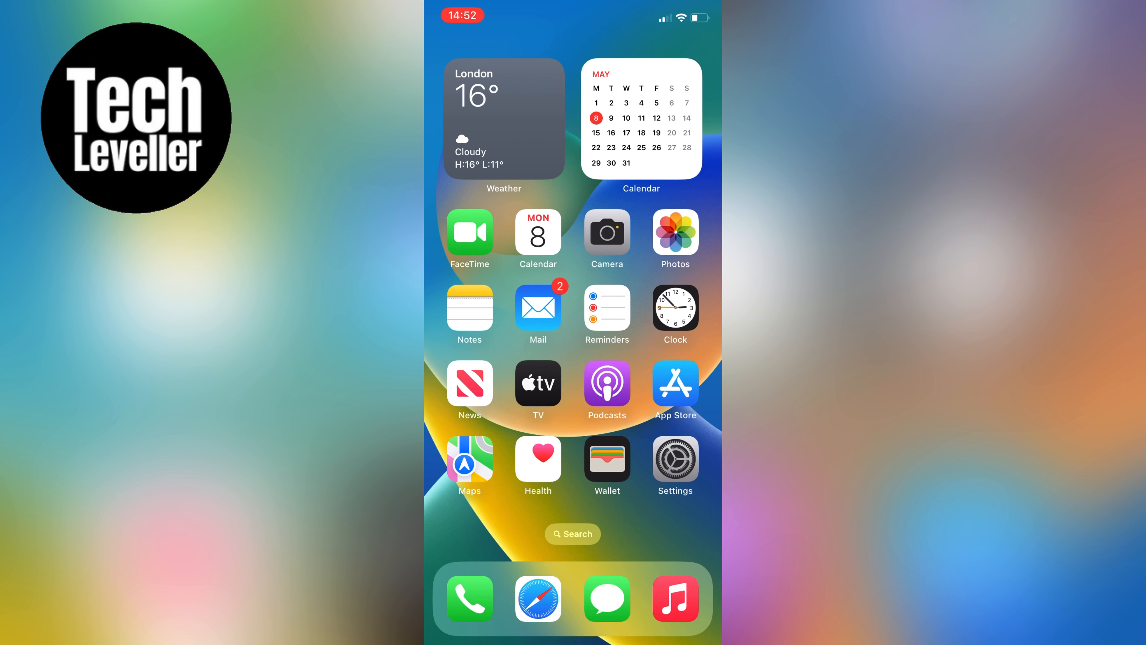
Launch WhatsApp from the second Home Screen page, landing on its Status tab.
scroll("left", 3)
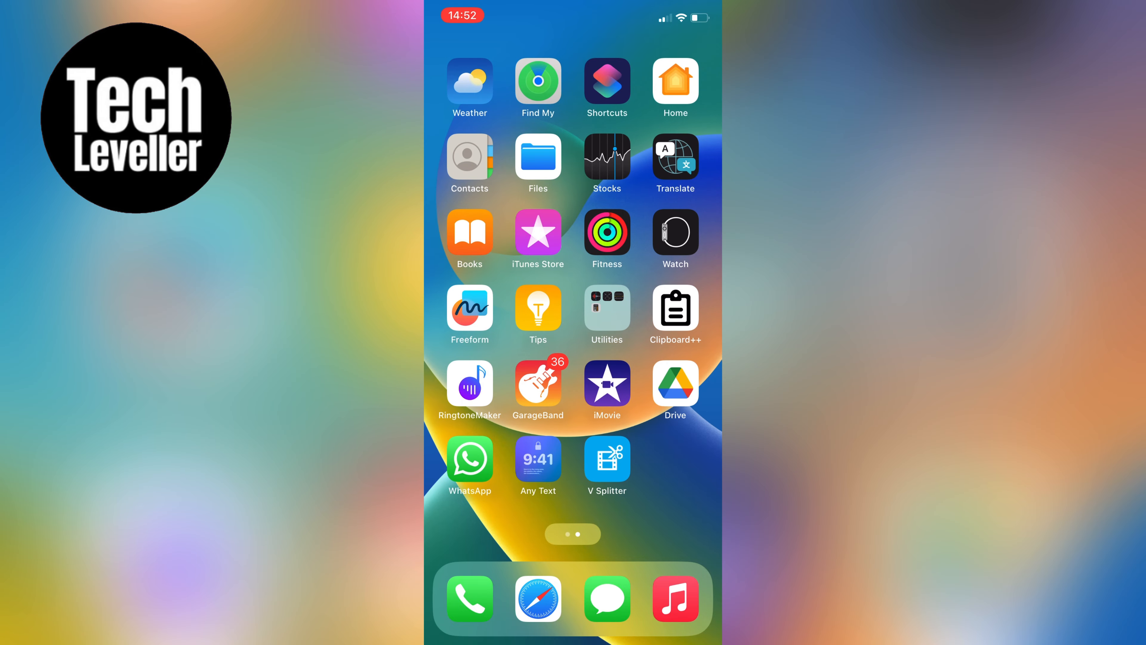
left_click(470, 458)
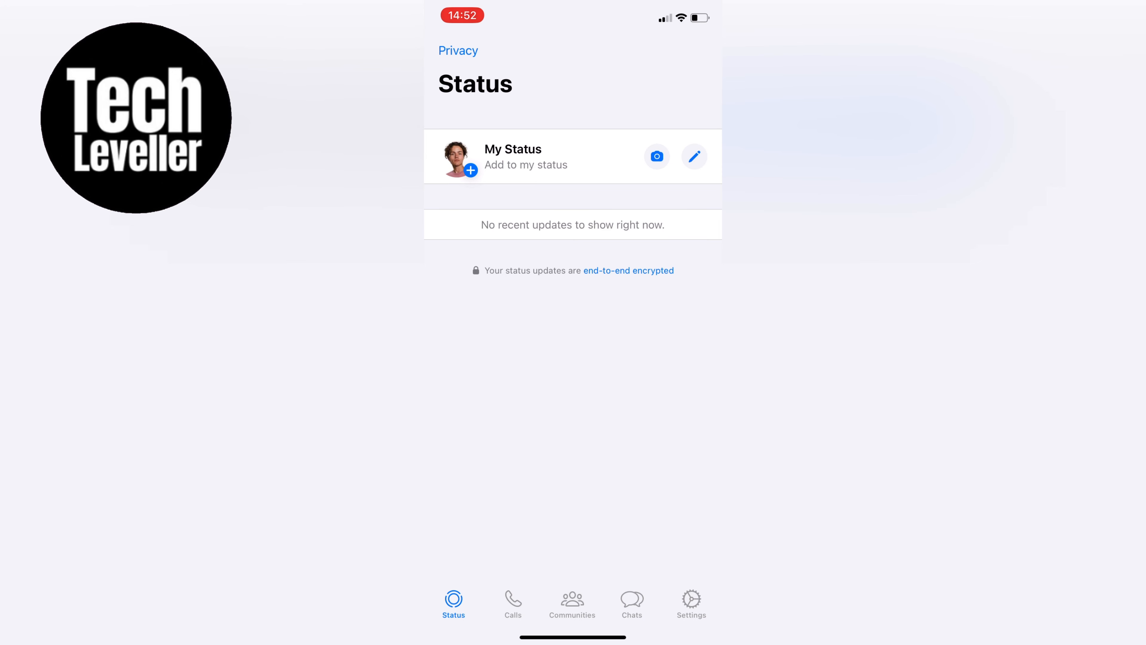
Leave WhatsApp and bring up the iPhone Settings main list.
left_click(656, 157)
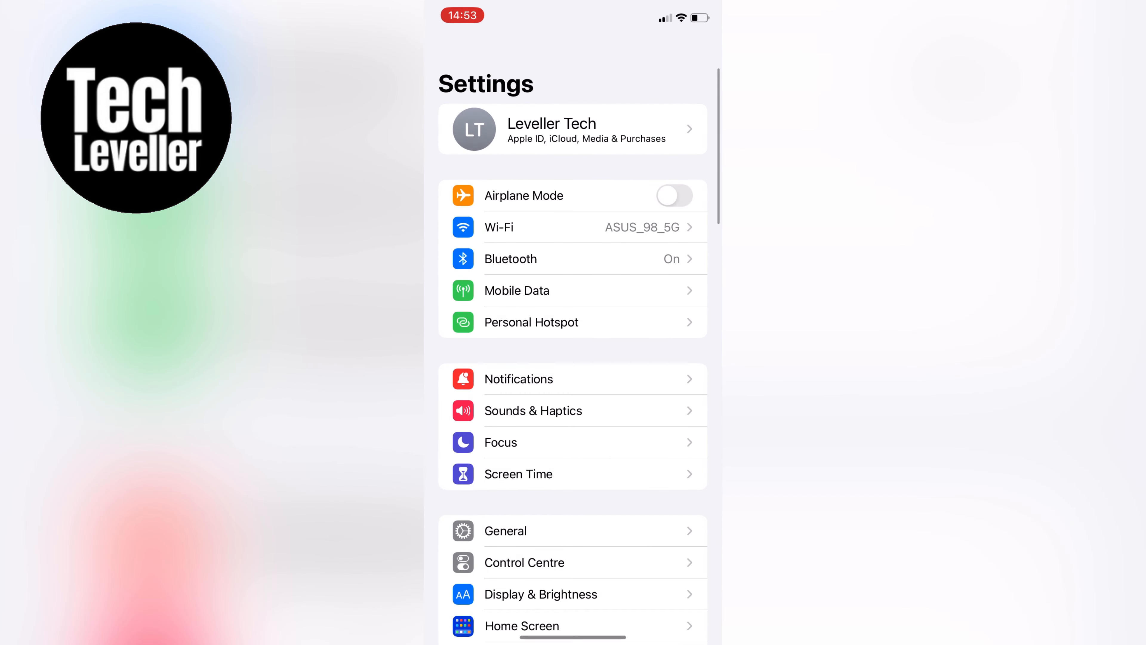
Reach WhatsApp's permissions page from the Settings app list.
scroll("down", 3)
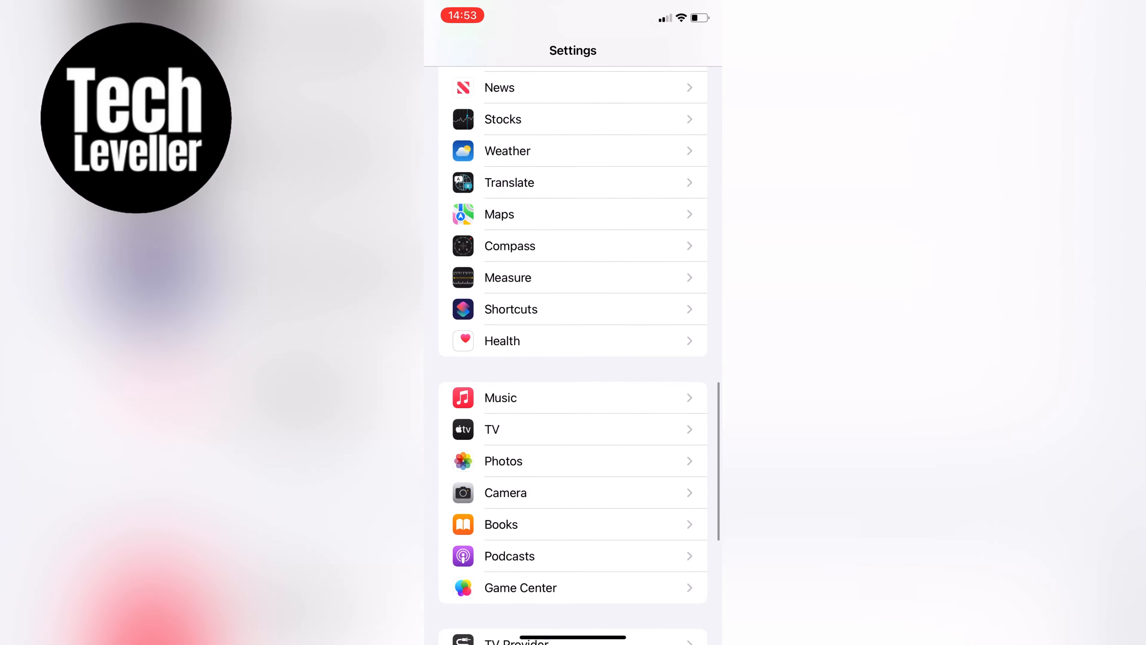
left_click(572, 621)
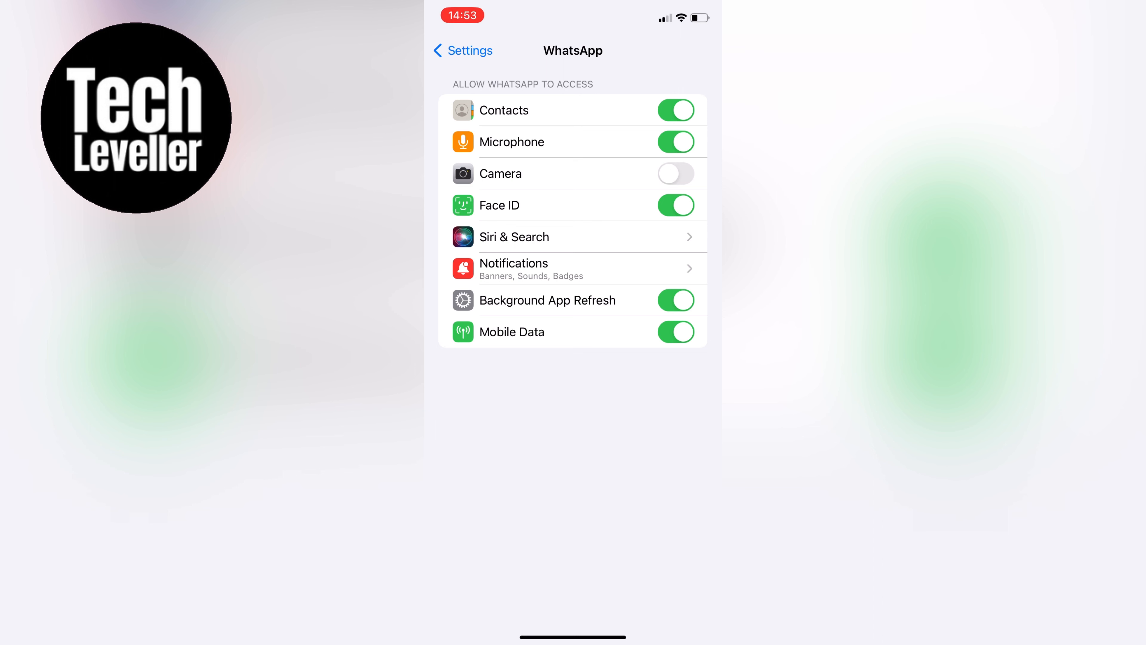
Switch WhatsApp's Camera access on and go back to the main Settings list.
left_click(675, 173)
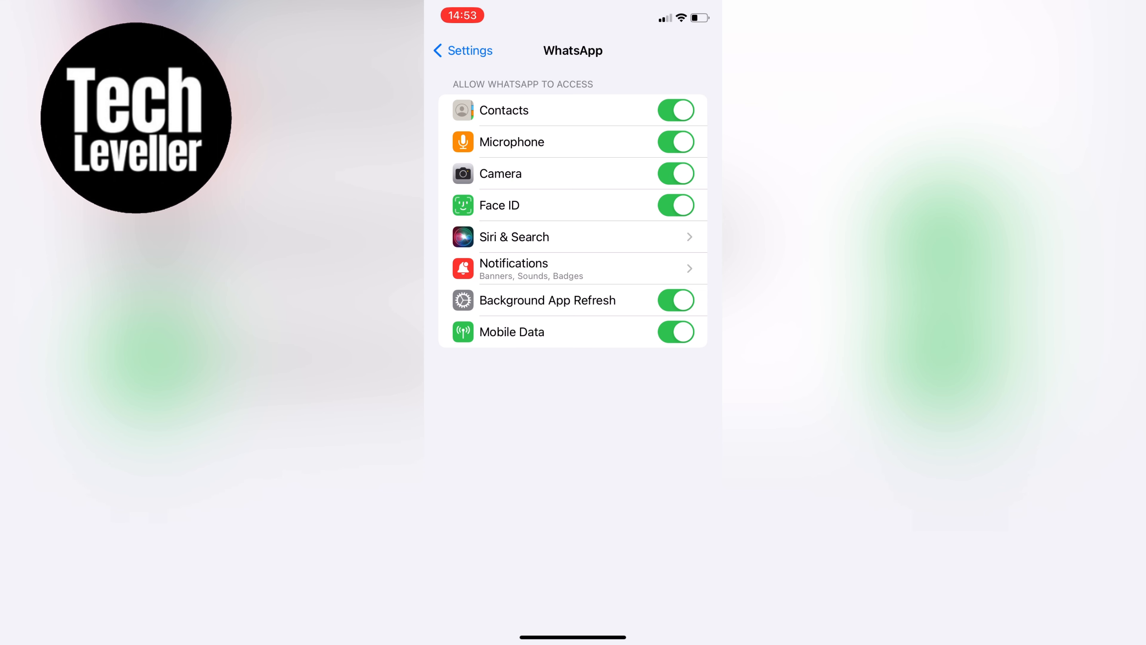
left_click(462, 50)
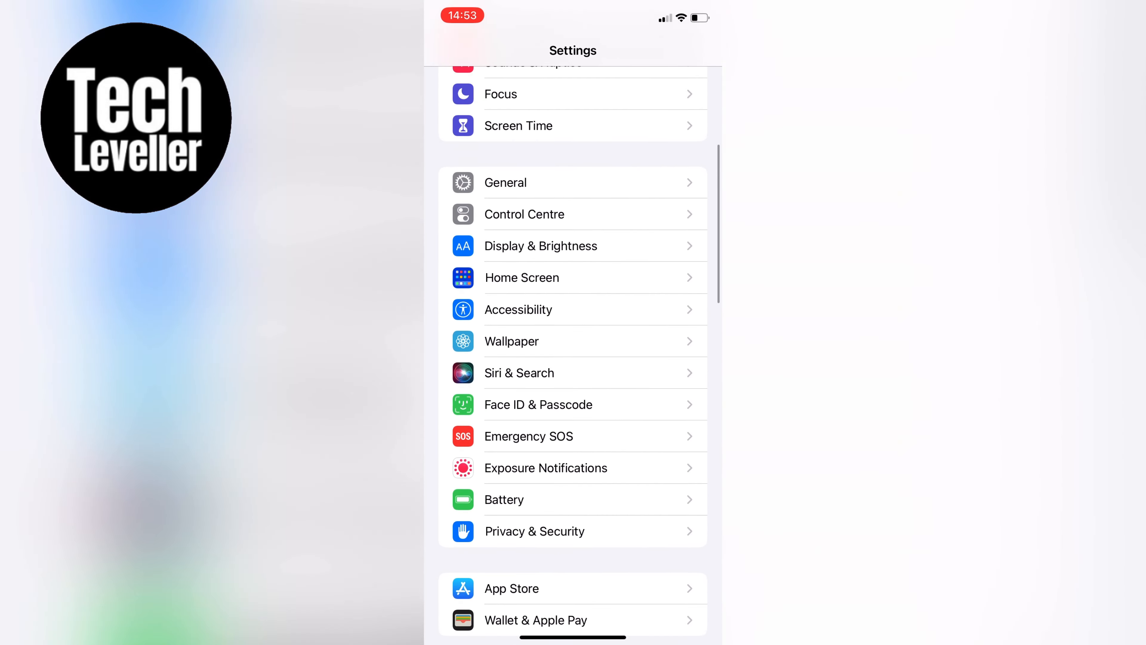
Go into General and reach its Transfer or Reset iPhone page.
left_click(505, 182)
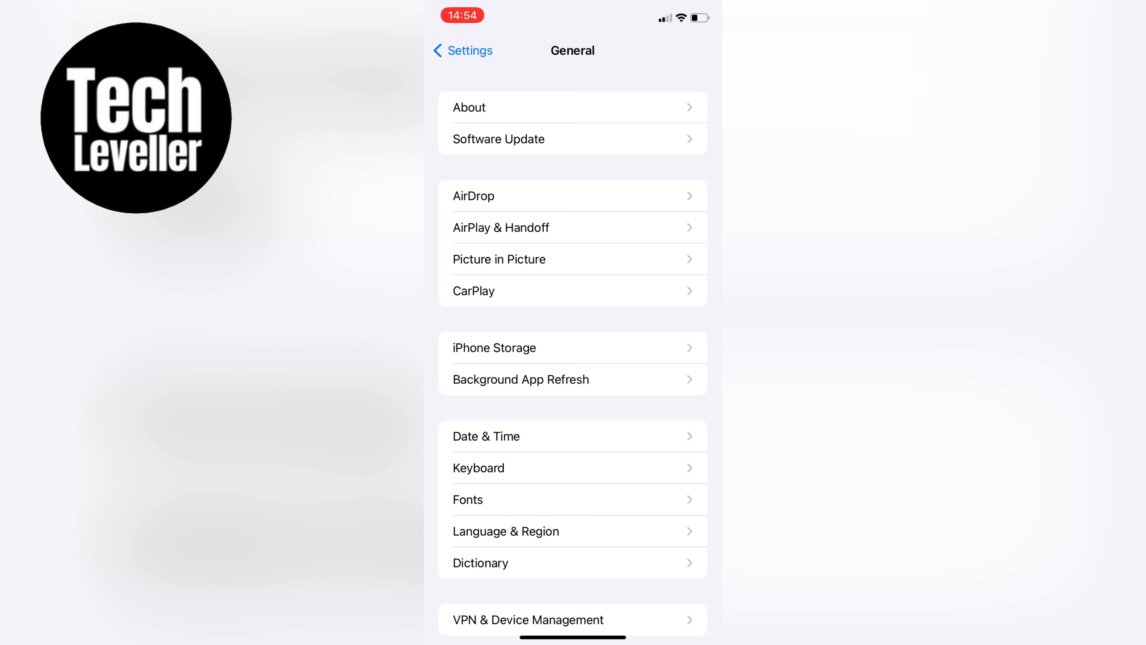
scroll("down", 3)
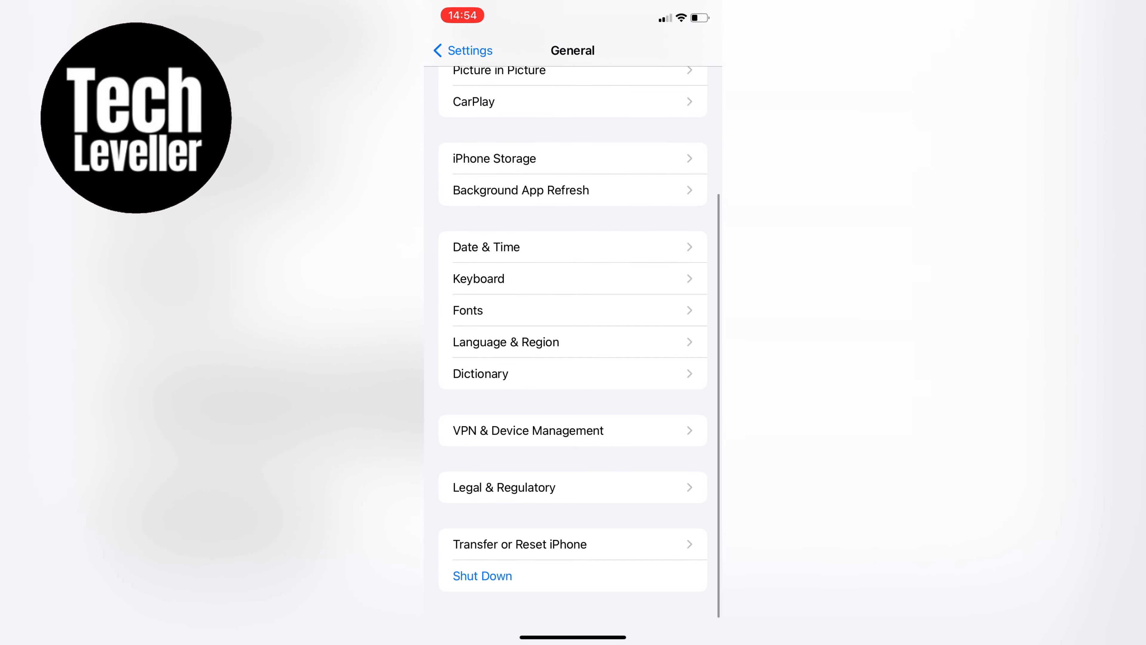
left_click(520, 543)
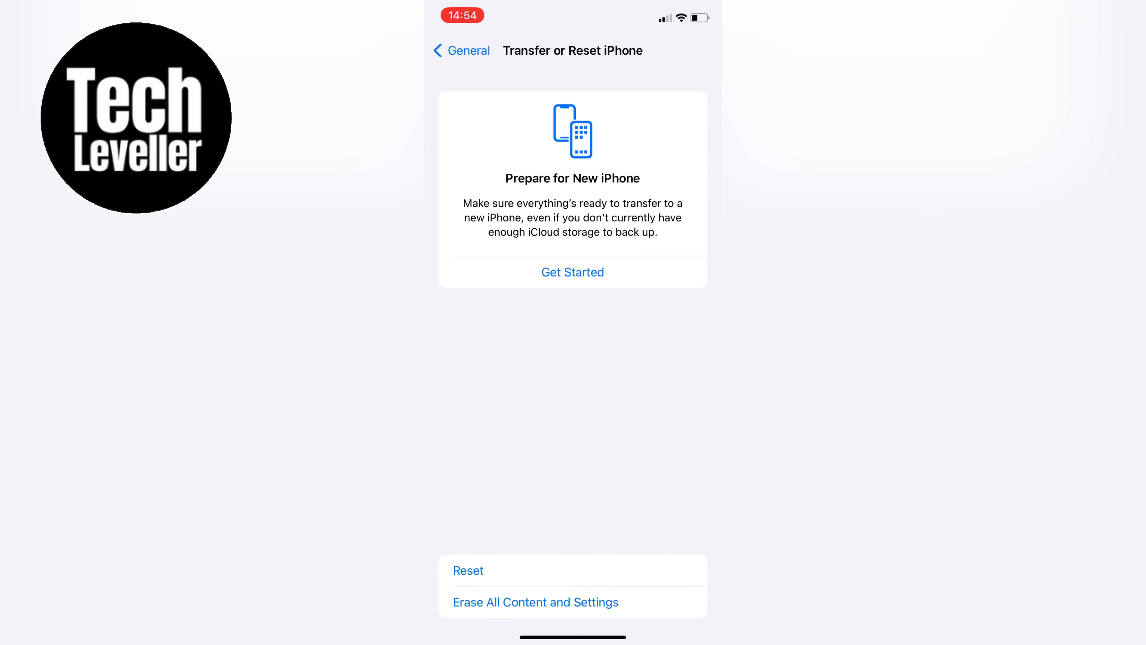
Show the Reset choices, including Reset All Settings and Reset Network Settings.
left_click(468, 570)
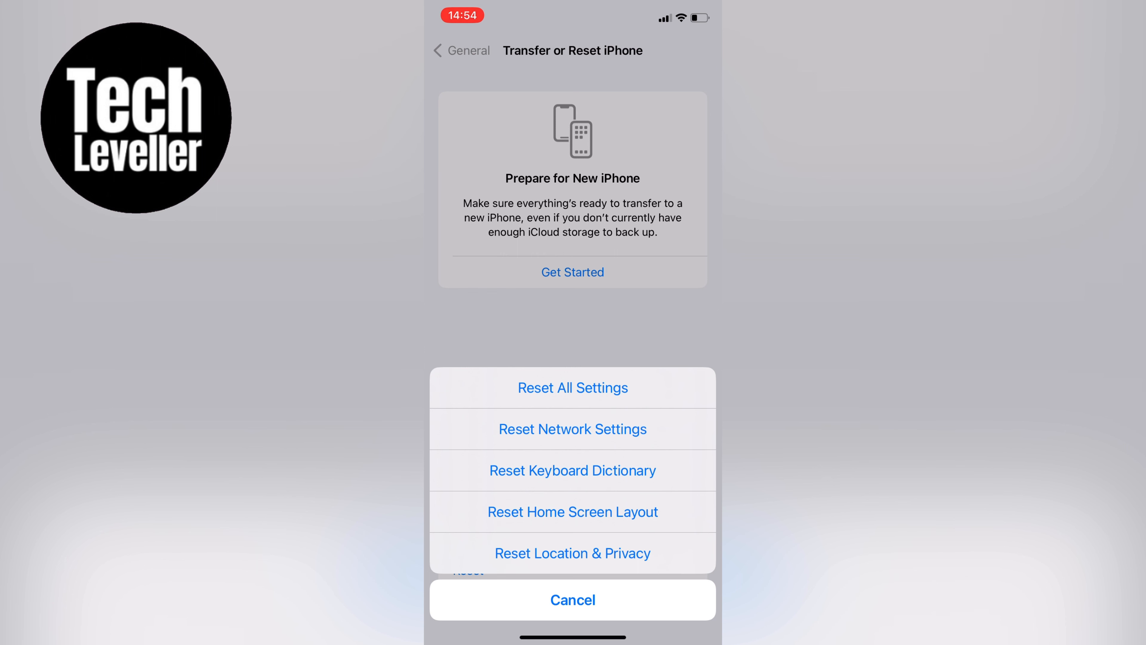
Cancel the reset choices, reshow them twice, and cancel each time without resetting.
left_click(573, 600)
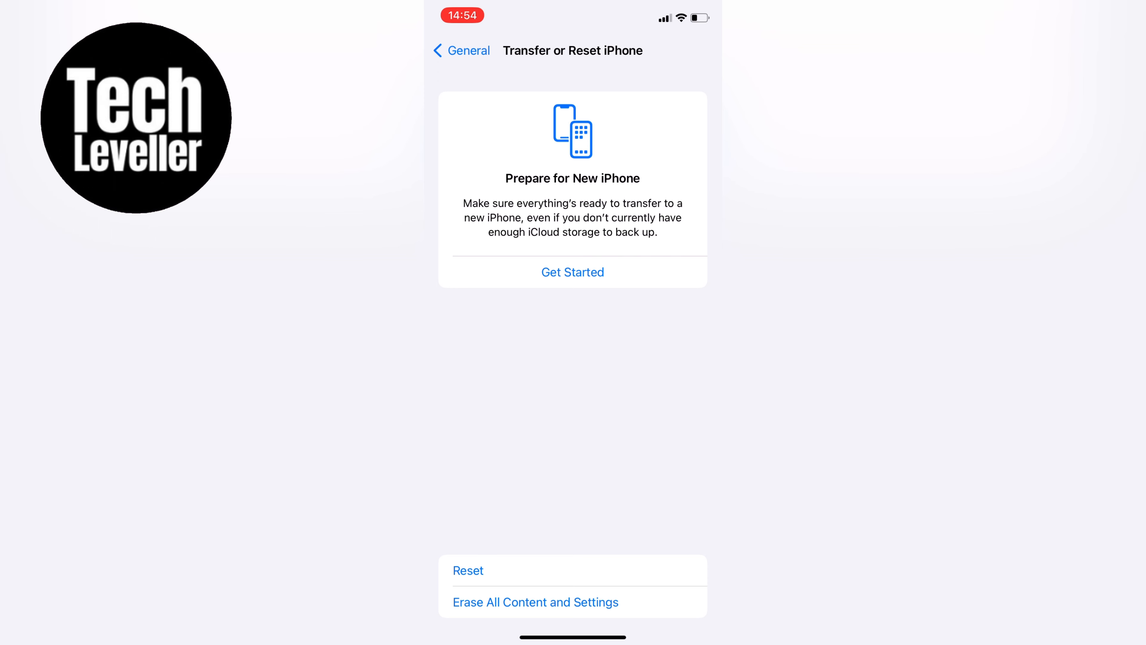
left_click(468, 571)
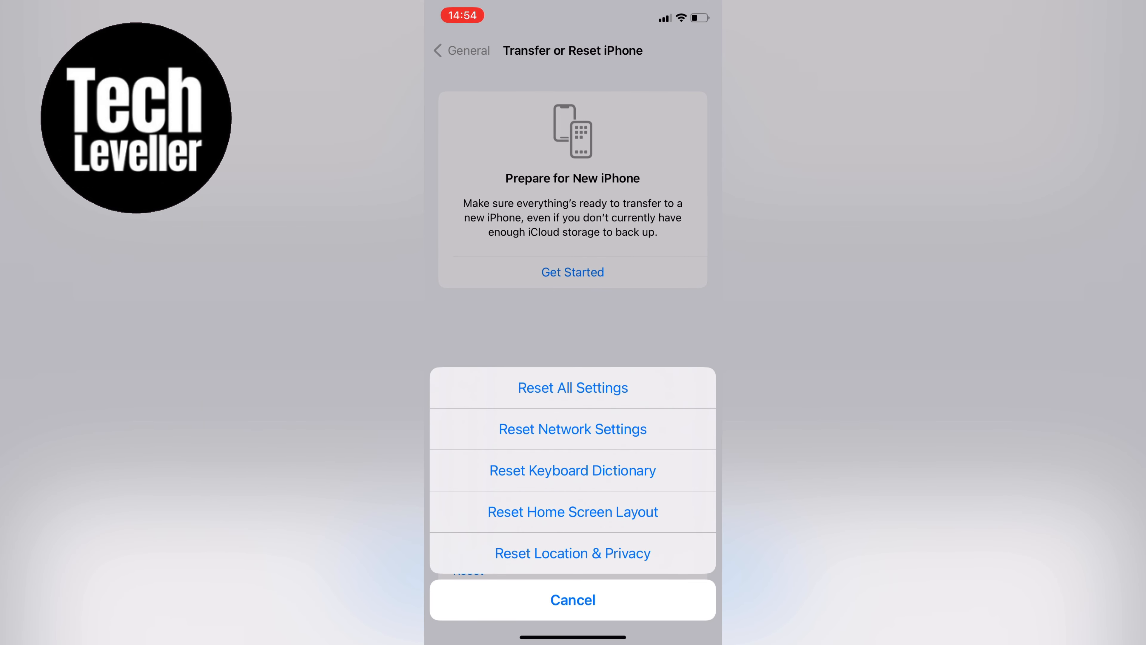
left_click(572, 599)
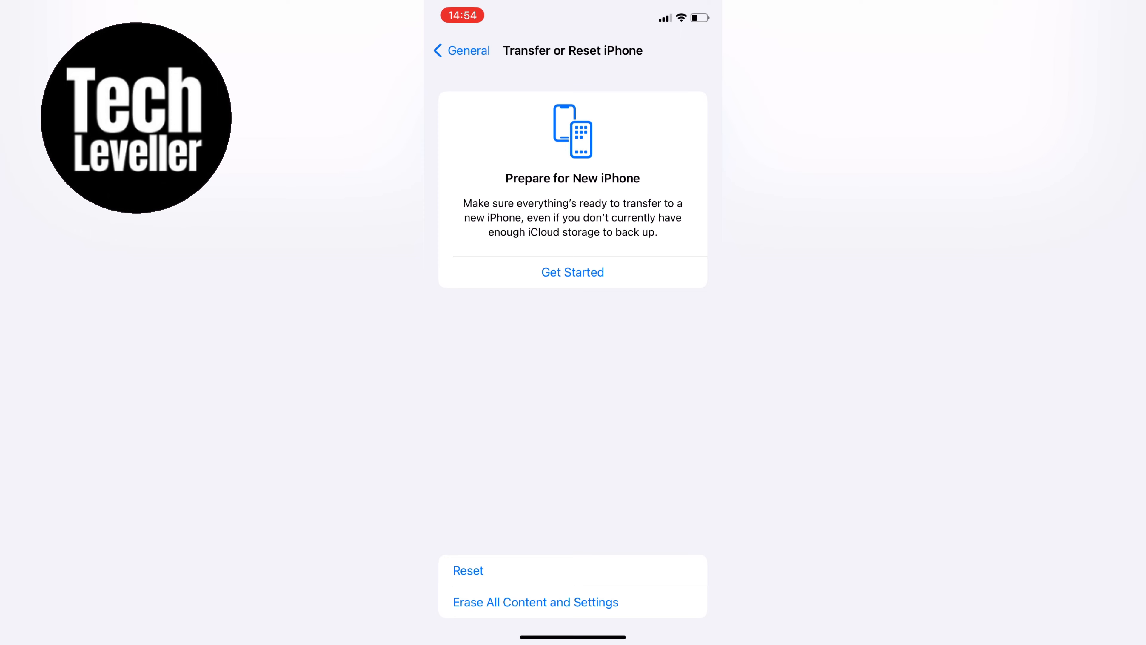
left_click(468, 570)
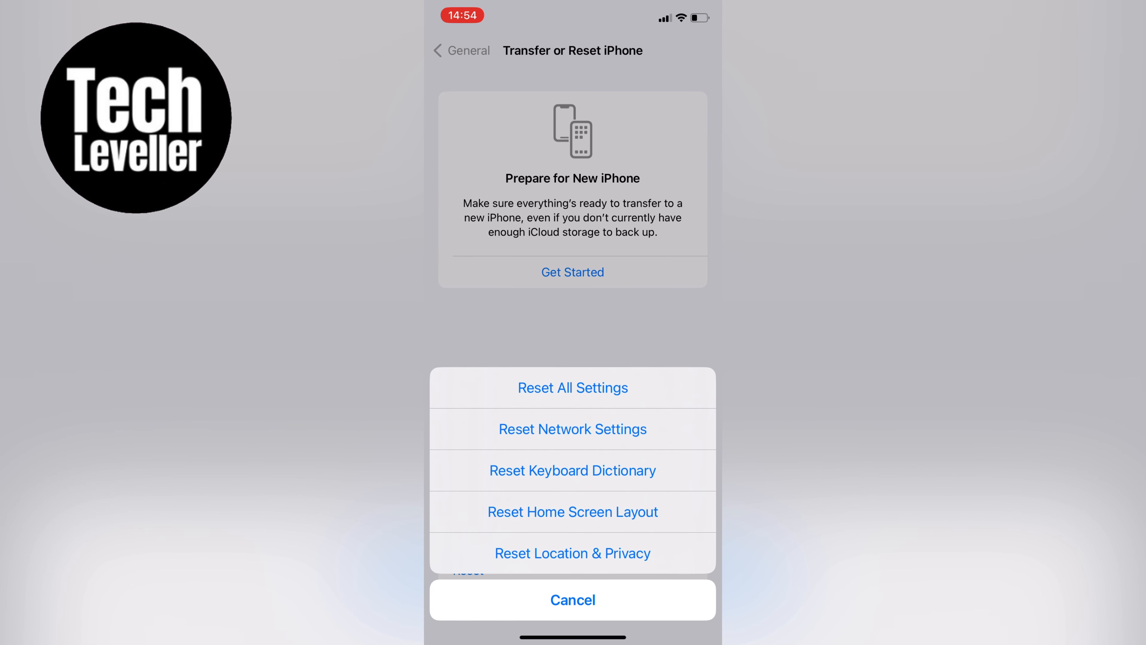
left_click(573, 600)
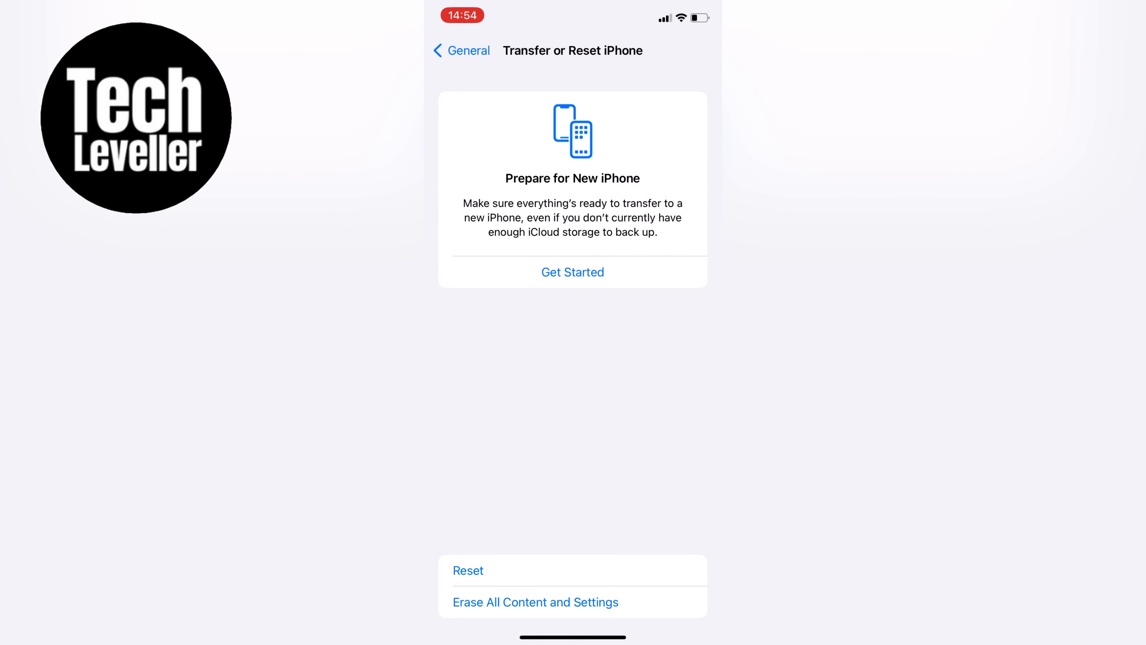